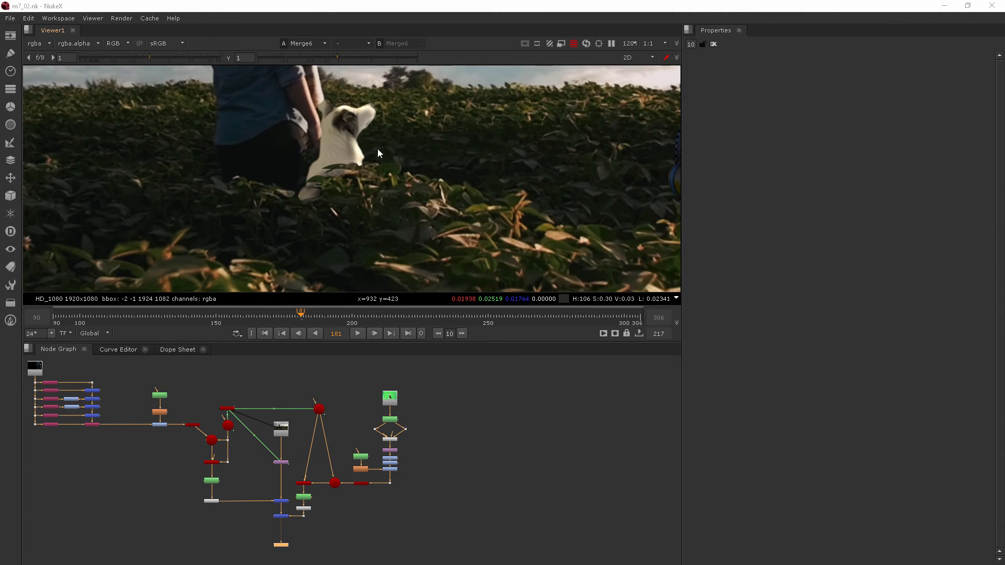
mouse_move(389, 454)
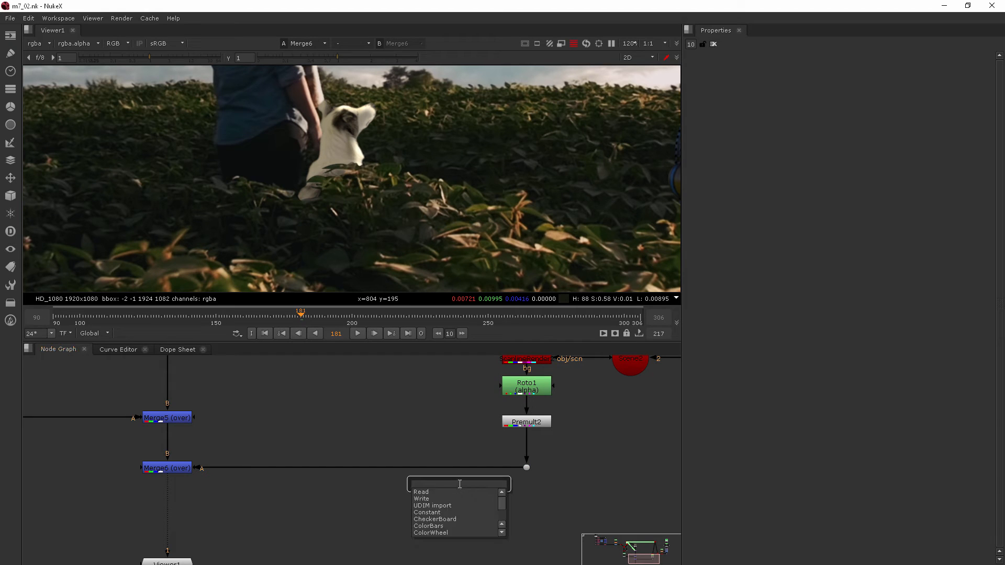
Step: Insert a ColorCorrect after the dog's Premult2 and lower master gain to 0.39
left_click(429, 536)
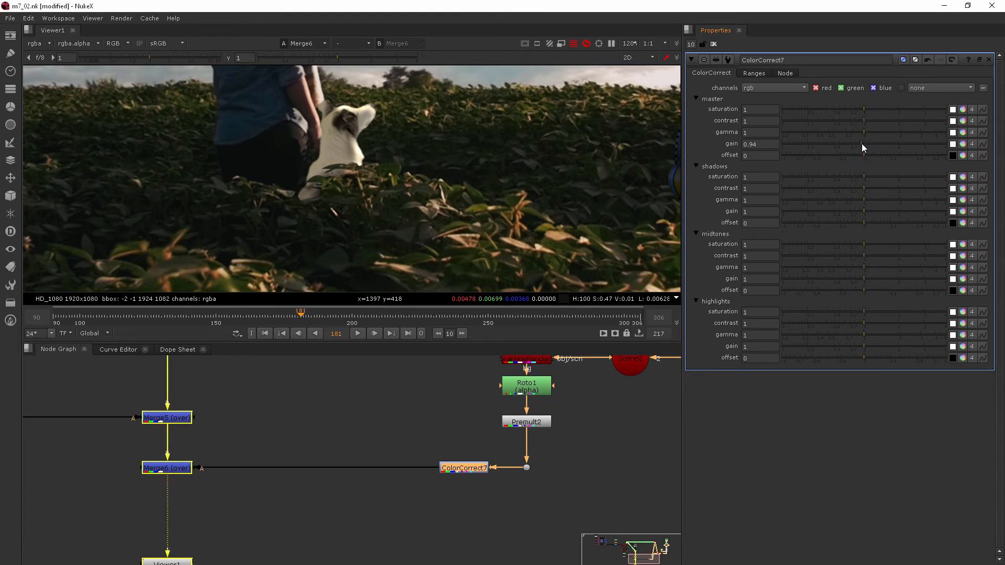
left_click_drag(861, 144, 834, 143)
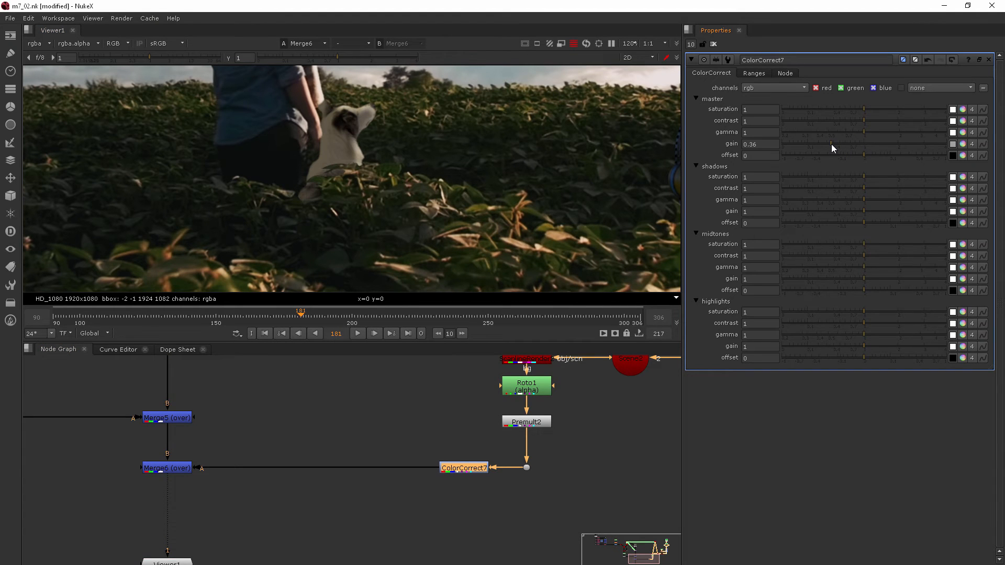
left_click_drag(827, 143, 834, 143)
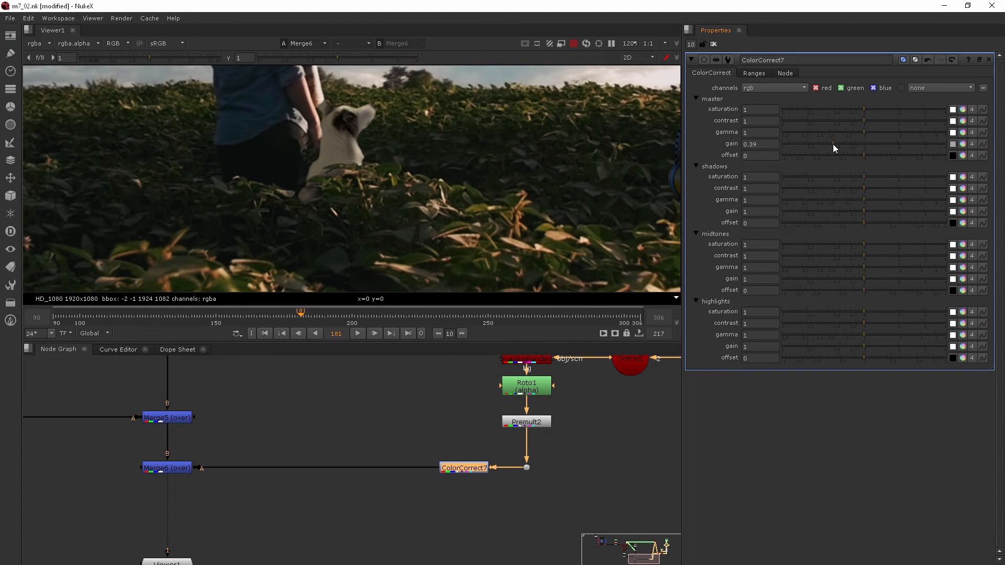
mouse_move(772, 244)
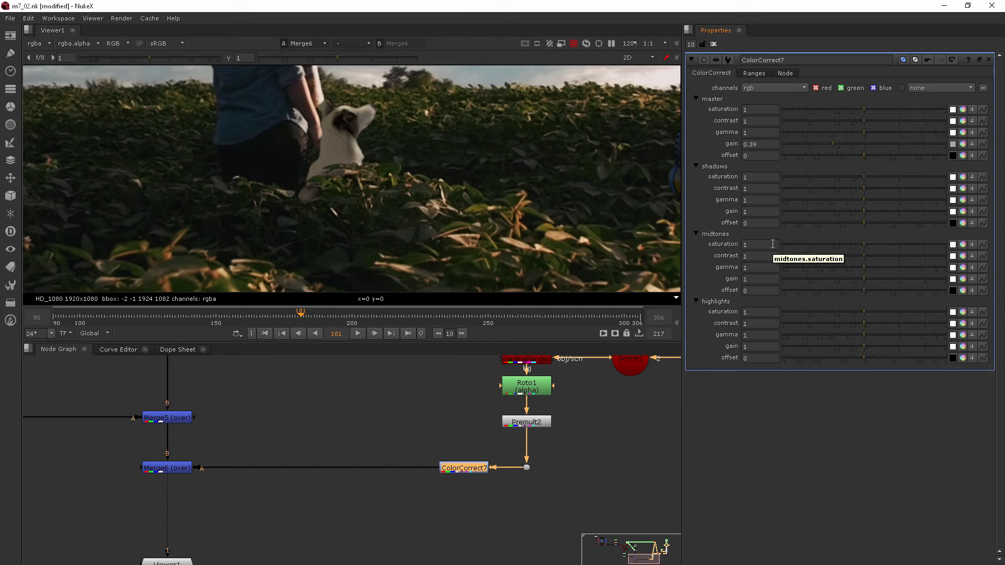
mouse_move(766, 222)
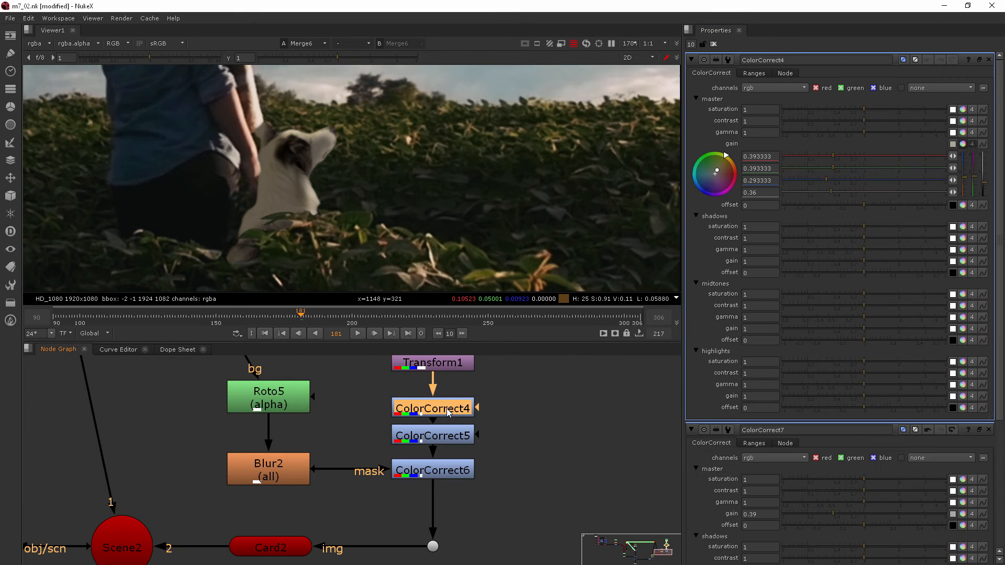
Step: Load the girl's ColorCorrect grades in Properties to review their gain values
left_click(434, 434)
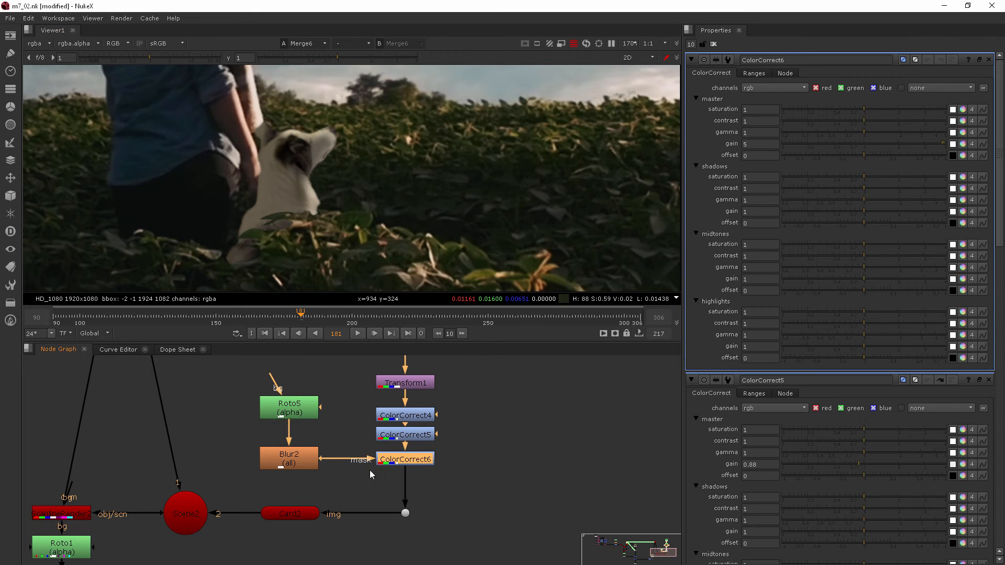
mouse_move(391, 467)
type("8")
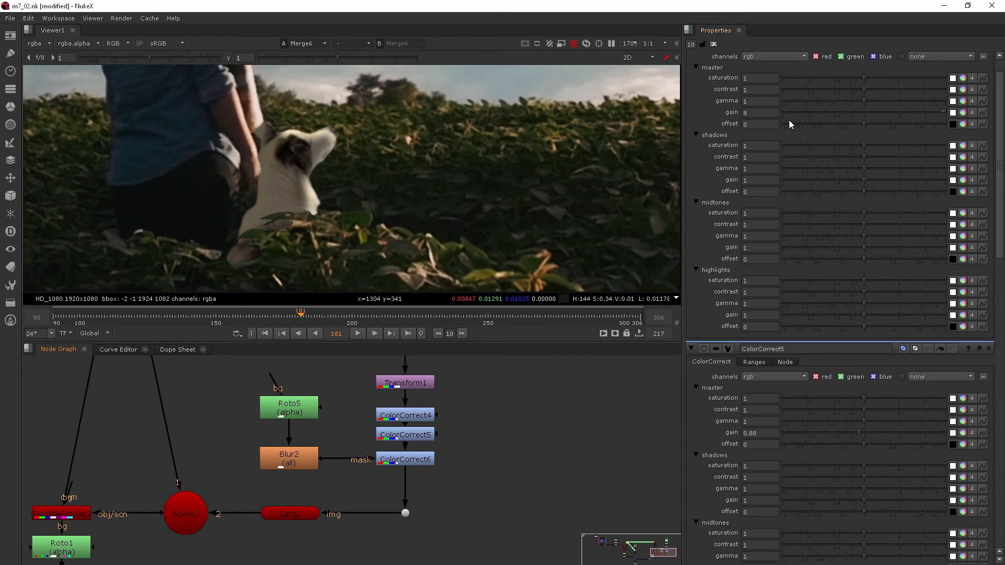
left_click(760, 112)
type("9")
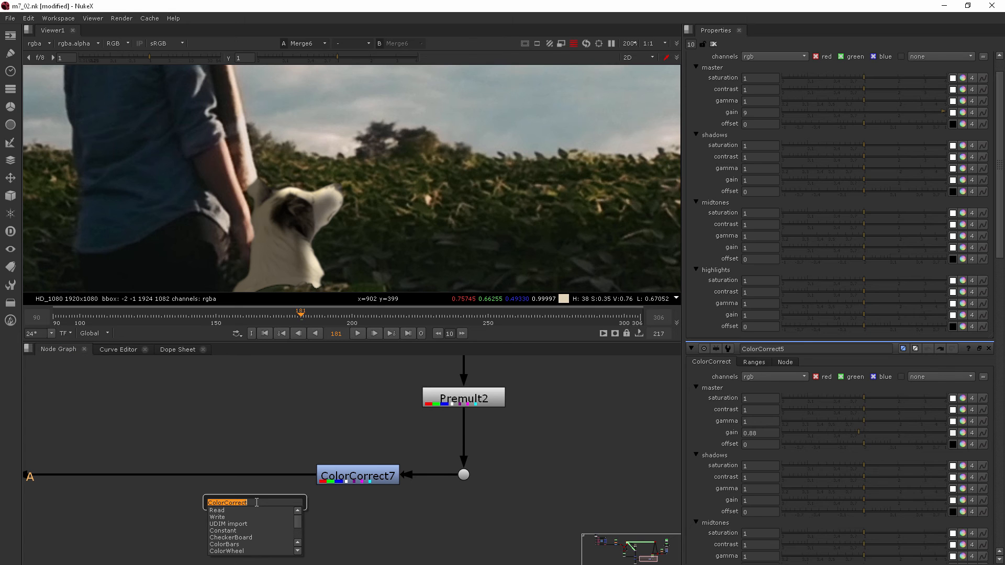
Step: Add ColorCorrect8 after ColorCorrect7 with split gain 1.05 red, 1 green, 0.95 blue
type("col")
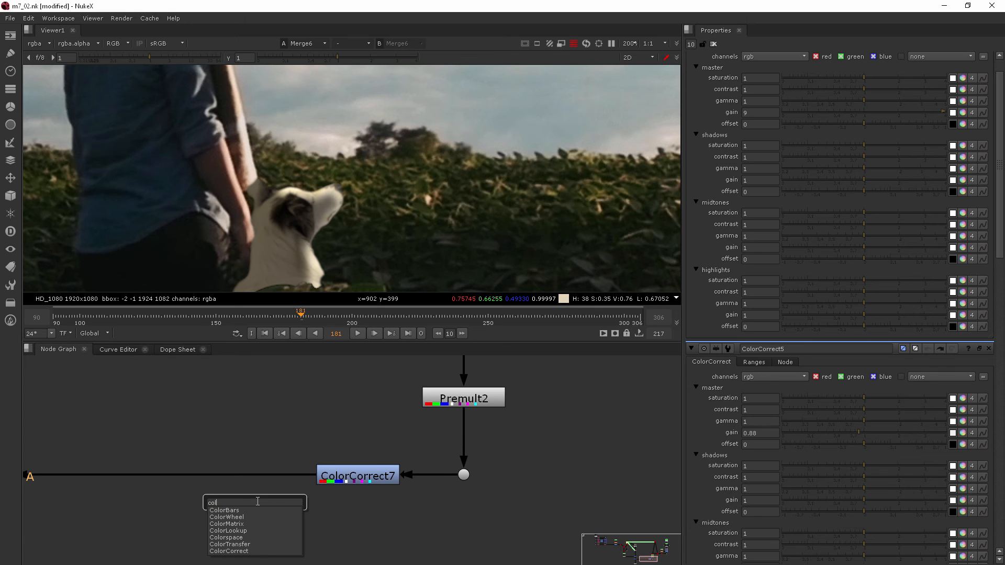
left_click(226, 552)
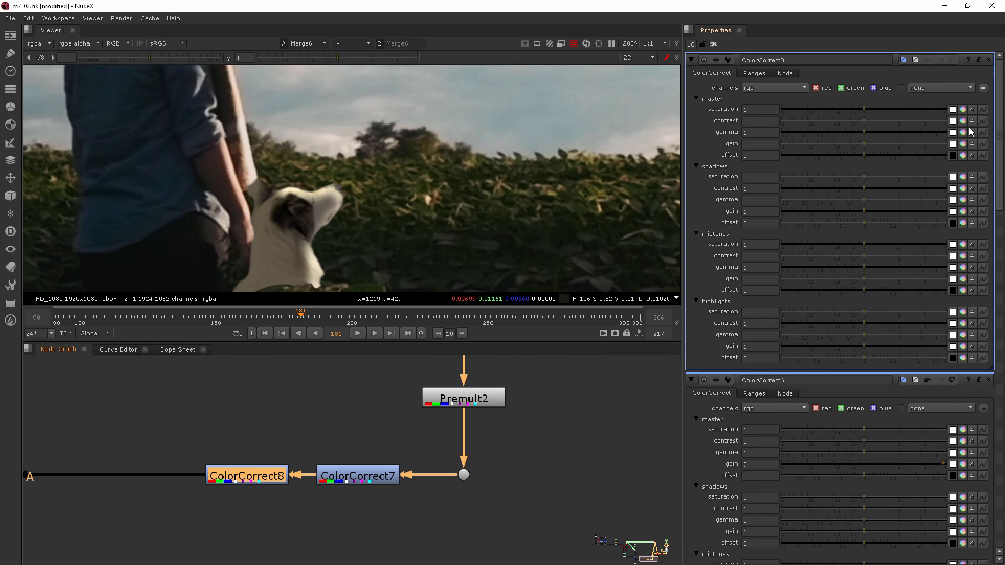
left_click(961, 132)
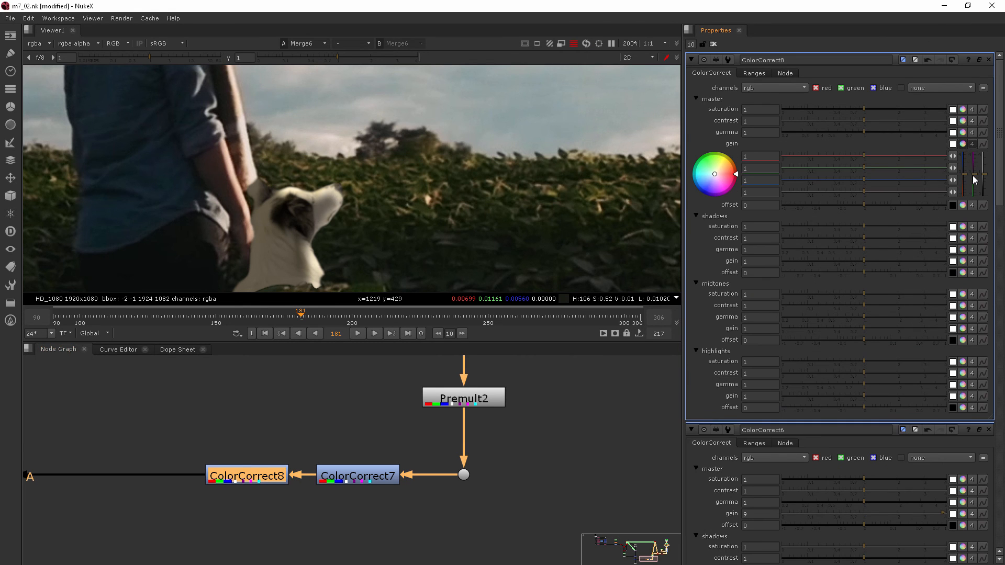
left_click_drag(736, 173, 709, 176)
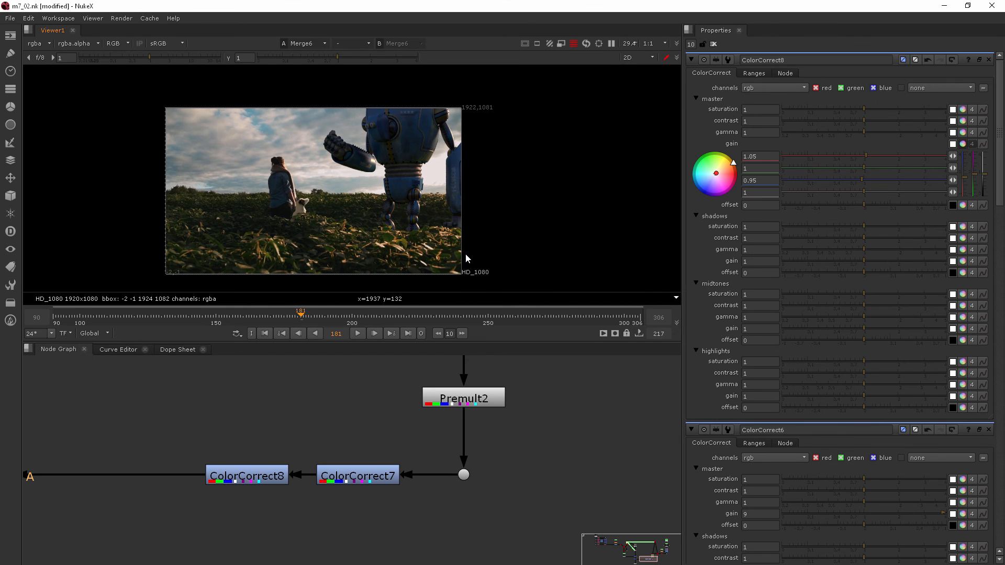
mouse_move(714, 44)
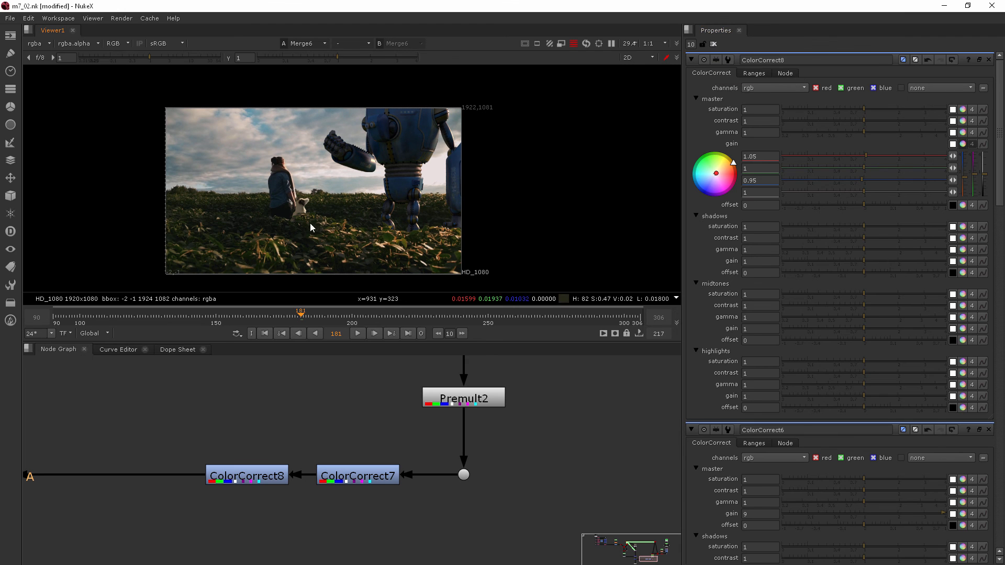
mouse_move(309, 220)
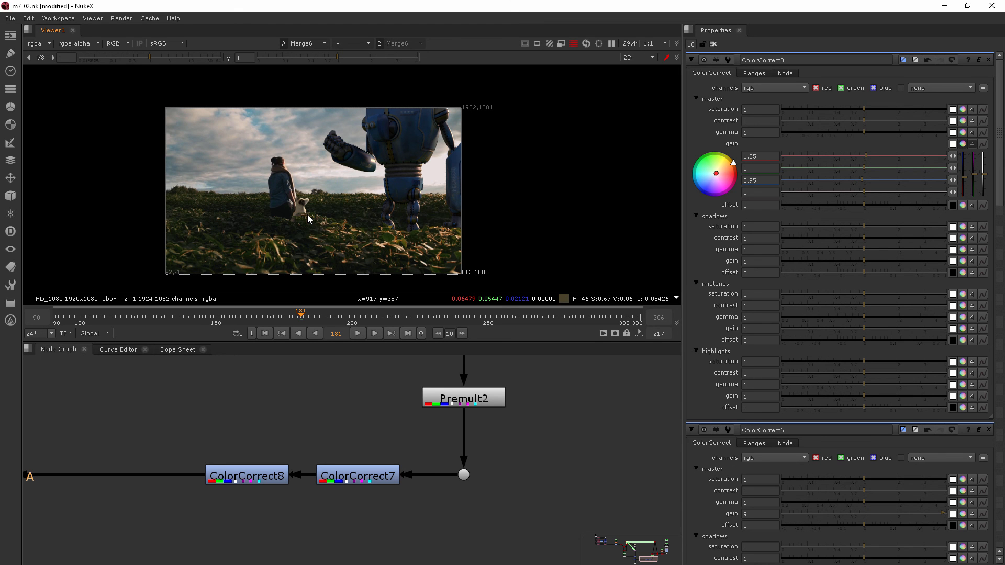
mouse_move(165, 313)
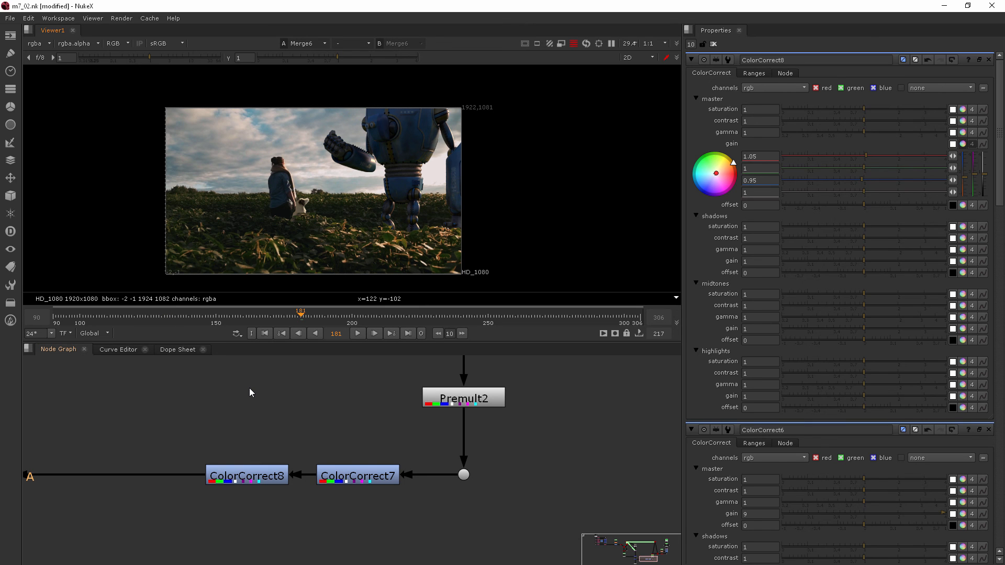
mouse_move(232, 366)
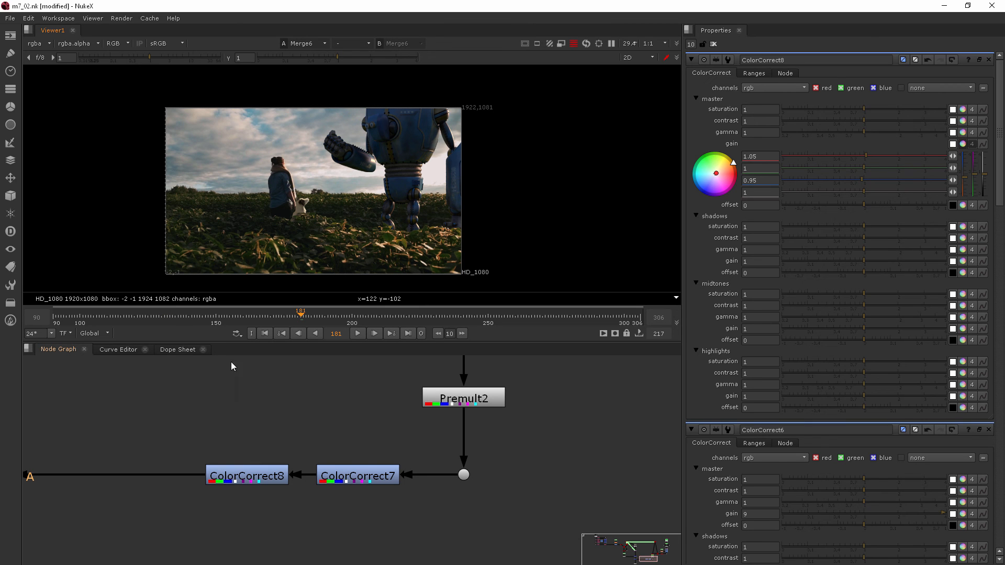